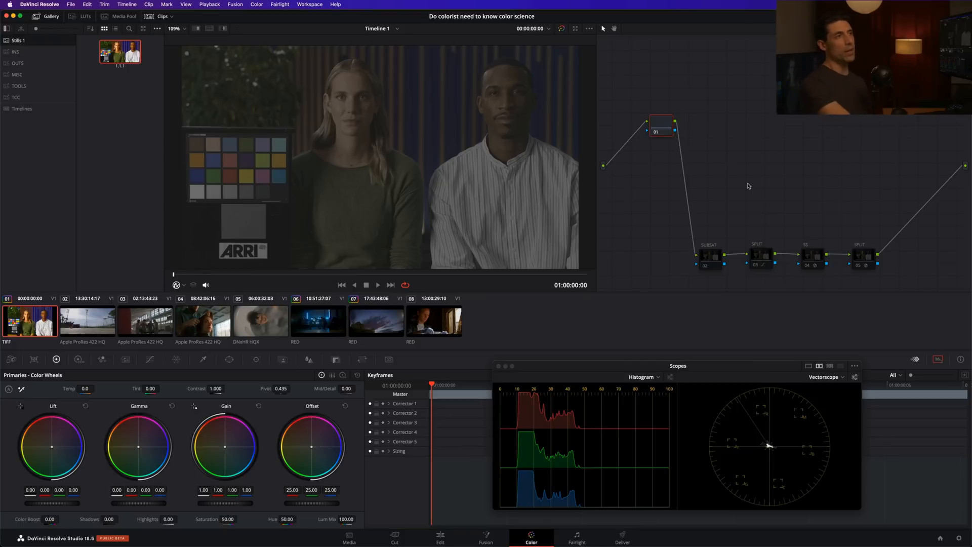
mouse_move(663, 124)
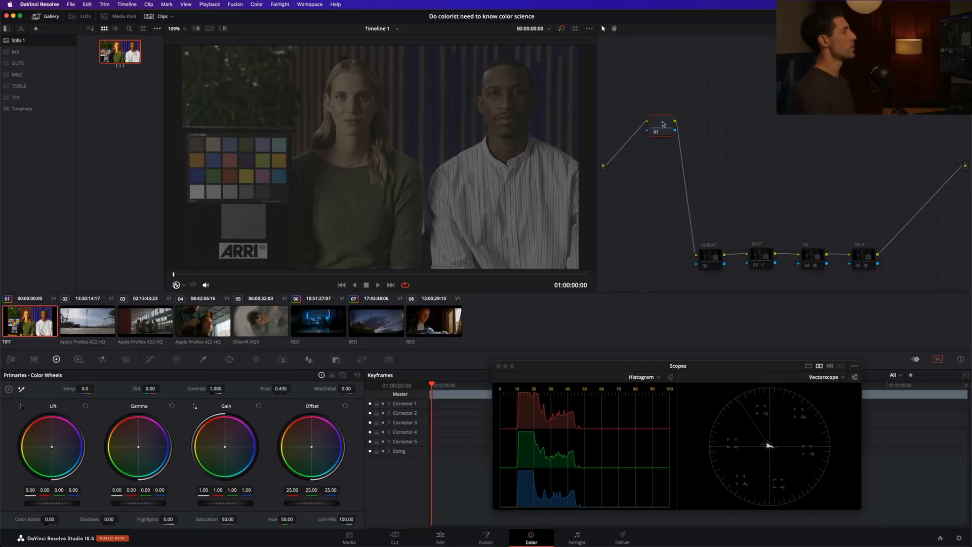
- Enable node 01's transform so the ARRI log clip shows normal contrast and colour
click(660, 126)
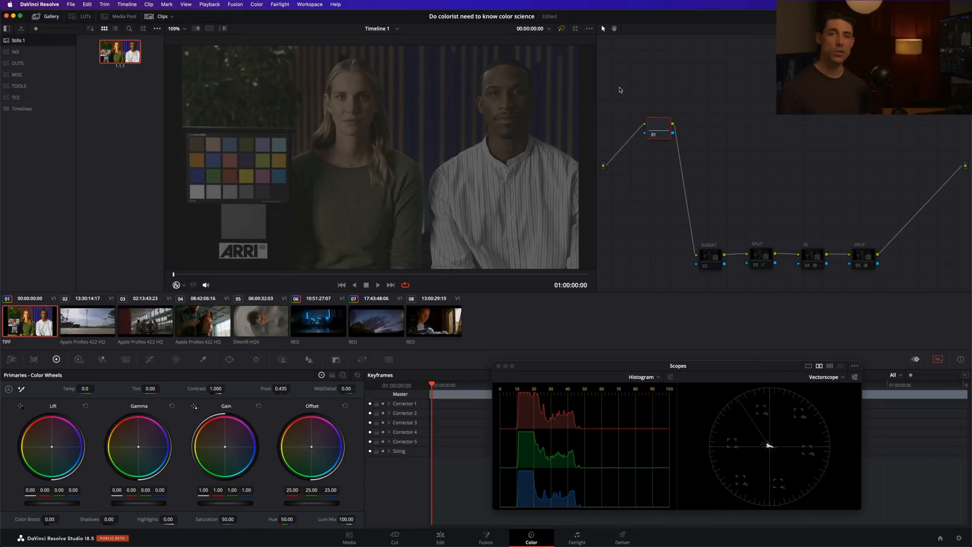
right_click(30, 319)
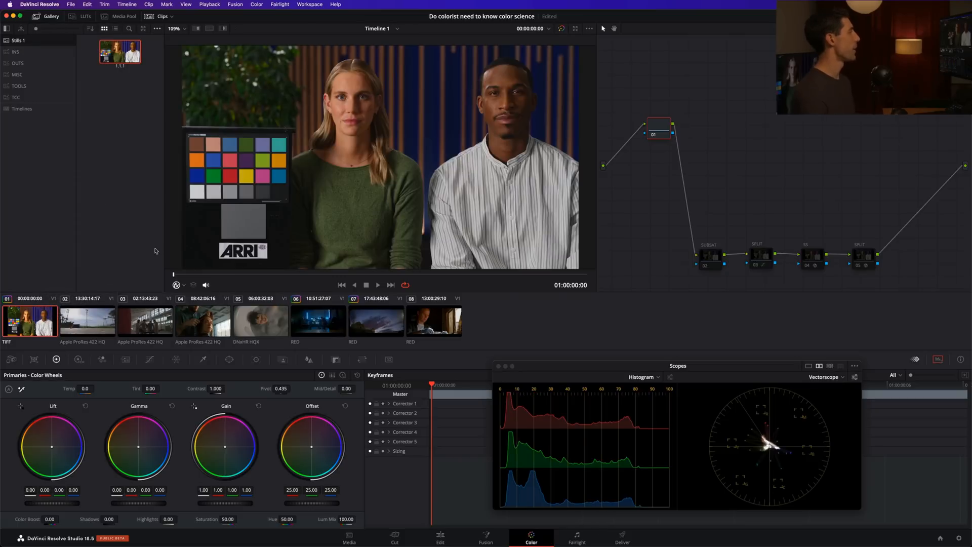
mouse_move(232, 229)
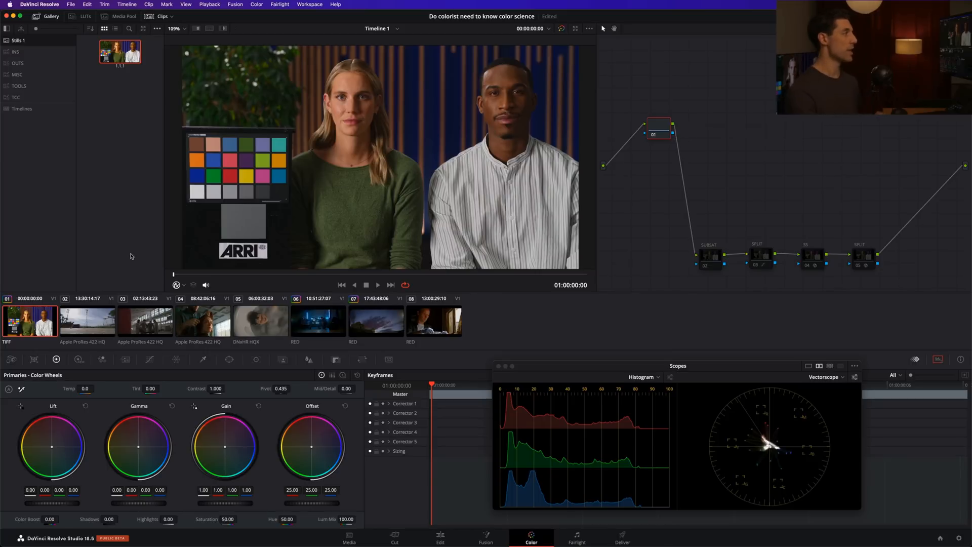
mouse_move(756, 256)
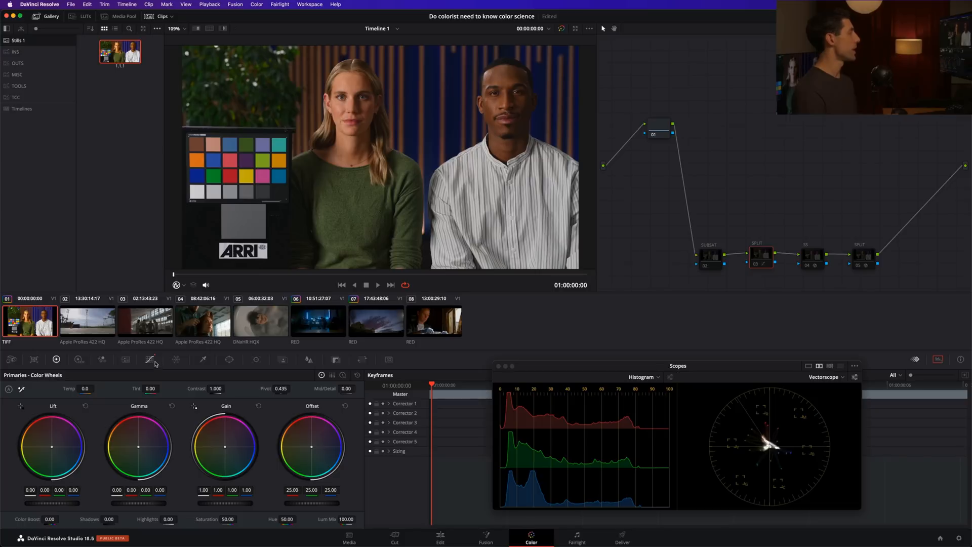
- Show the custom Curves controls, select the MISC gallery album, and pick a node
click(149, 360)
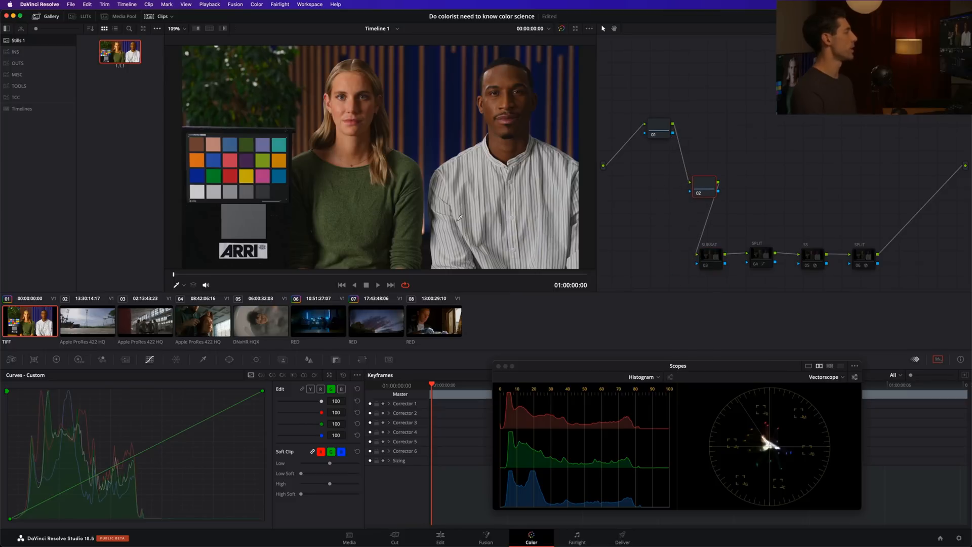
click(17, 74)
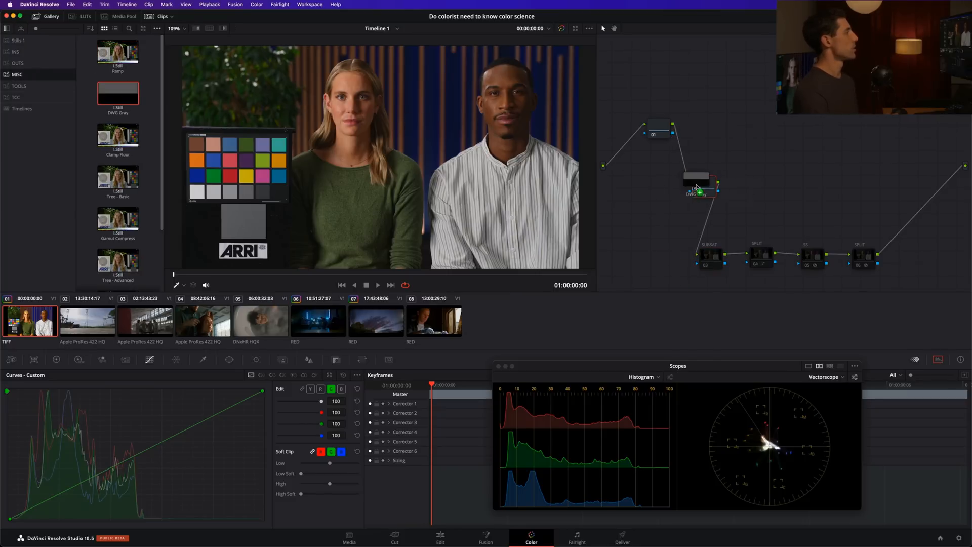
click(698, 181)
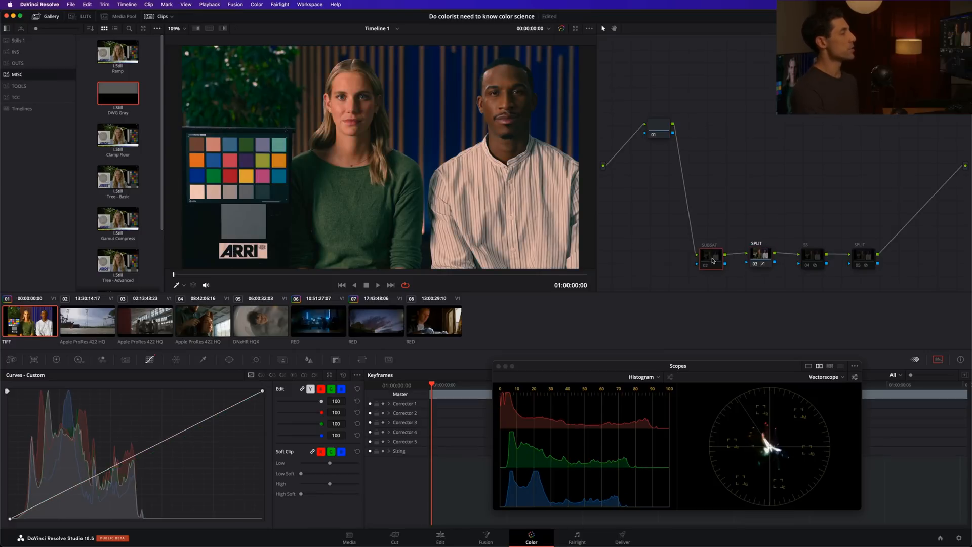
mouse_move(693, 255)
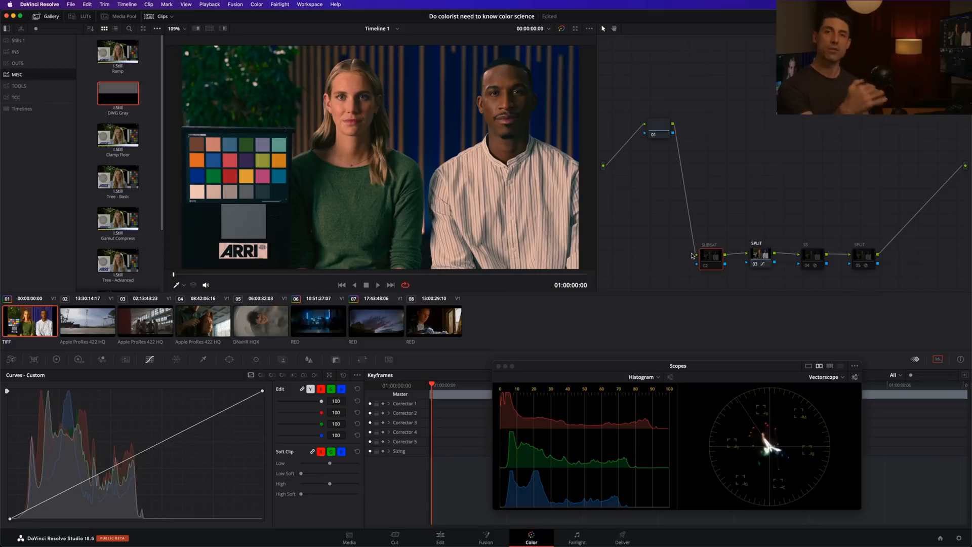
mouse_move(733, 244)
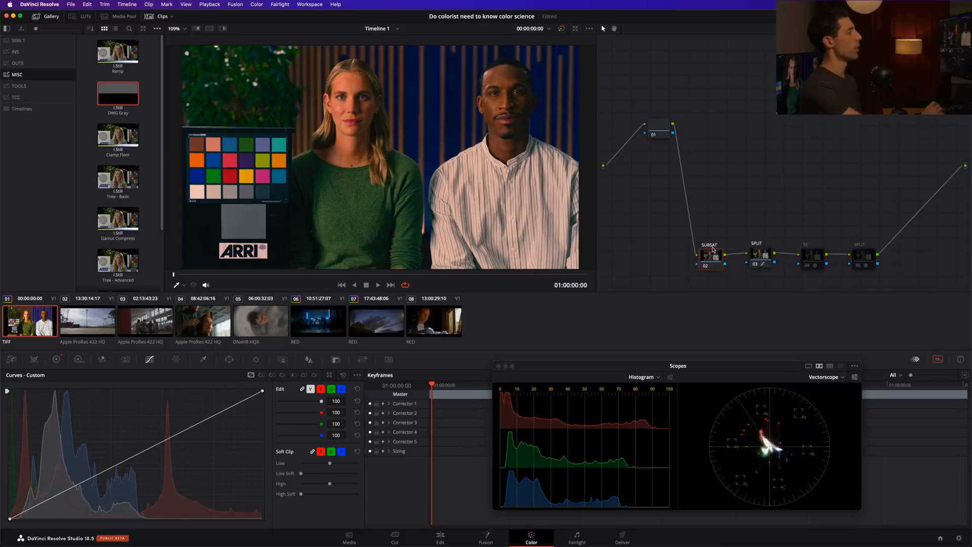
- Check the SUBSAT node's colour space options, then select the next node
right_click(711, 255)
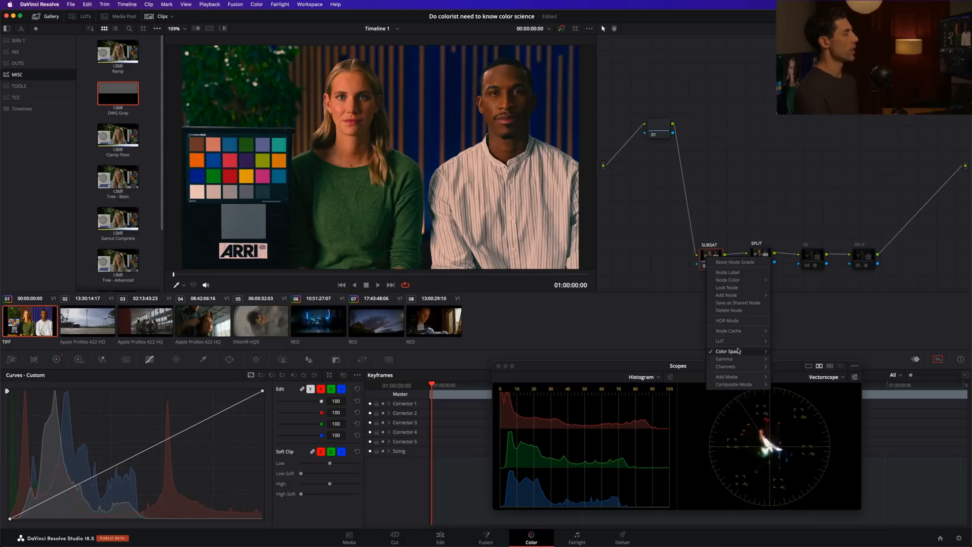
click(730, 351)
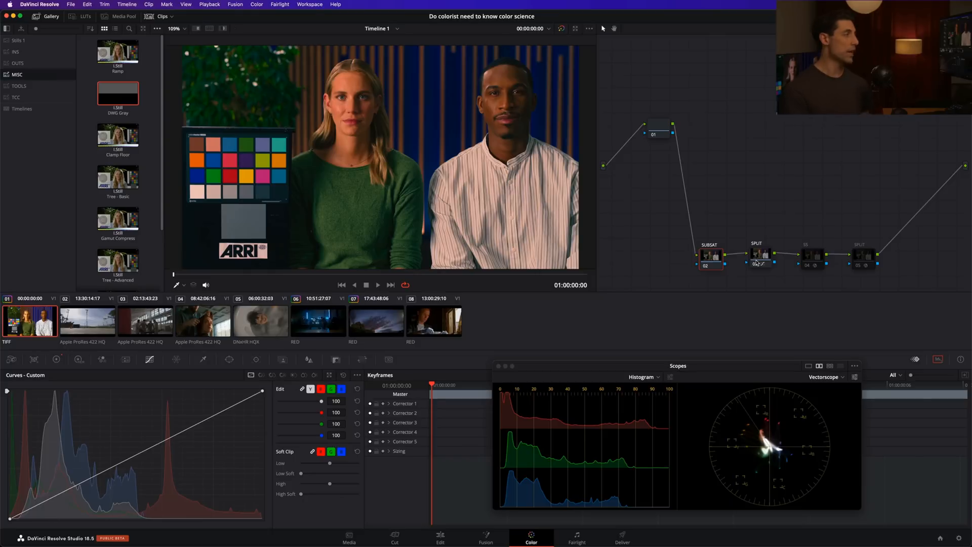
click(759, 254)
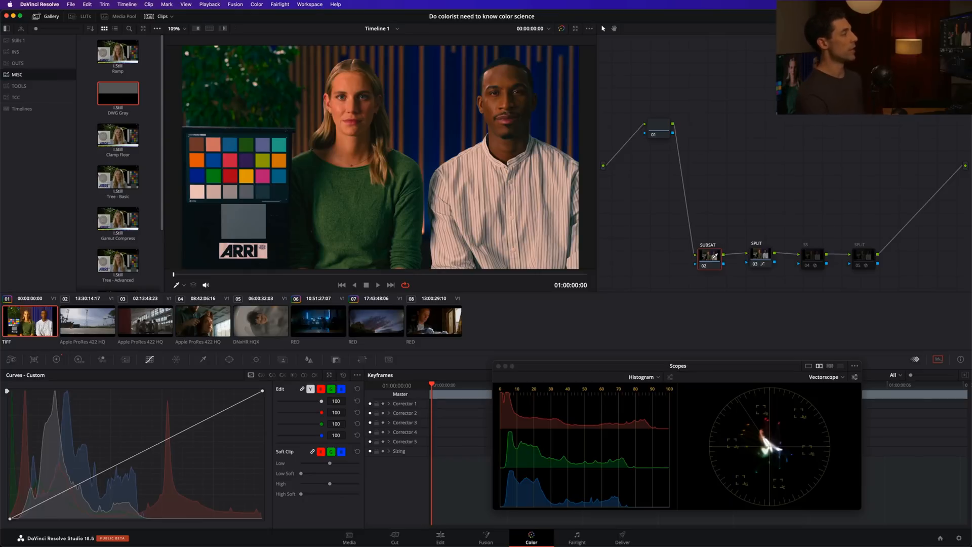
mouse_move(759, 254)
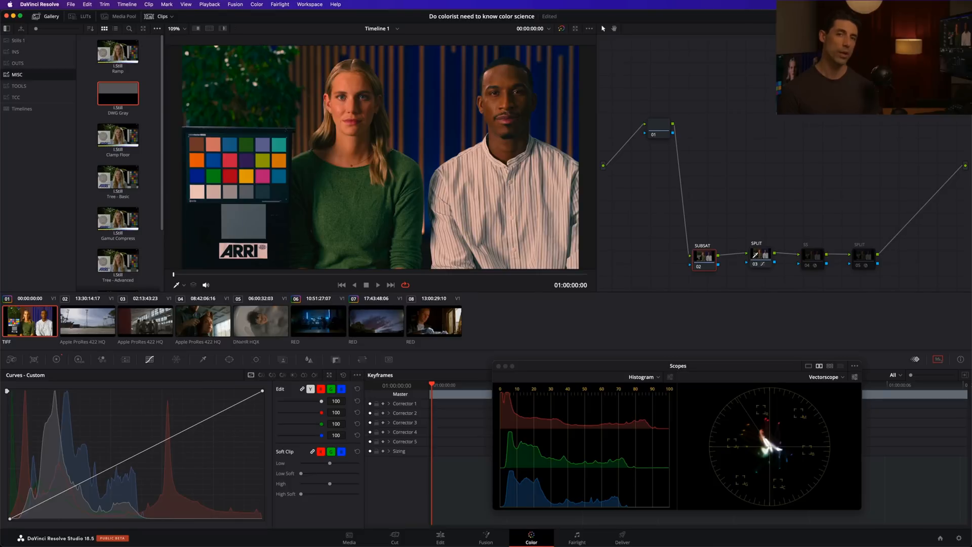
mouse_move(473, 319)
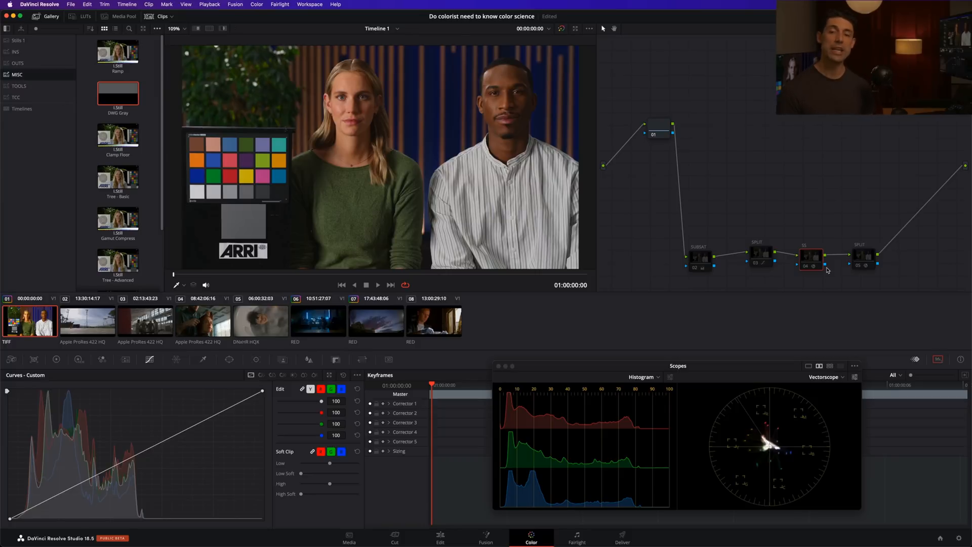
mouse_move(686, 273)
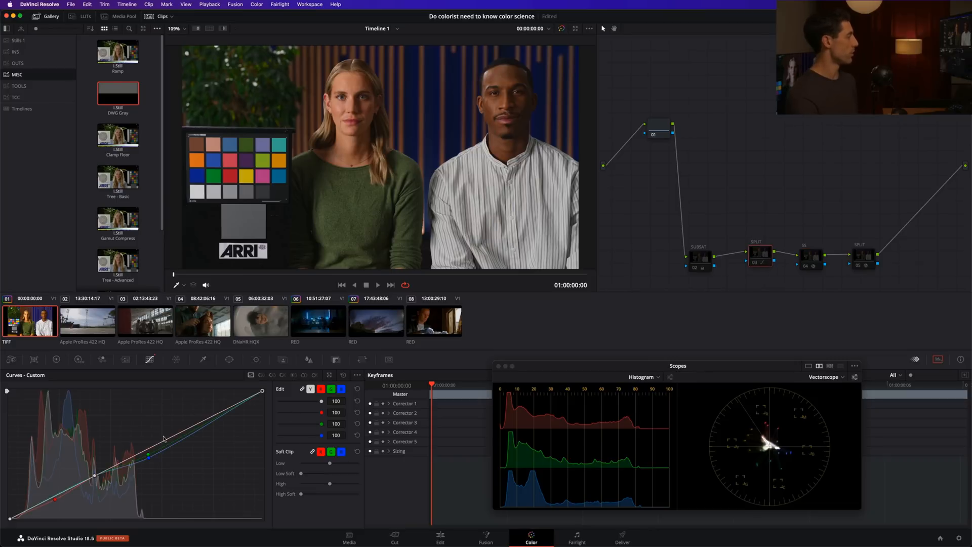
mouse_move(837, 251)
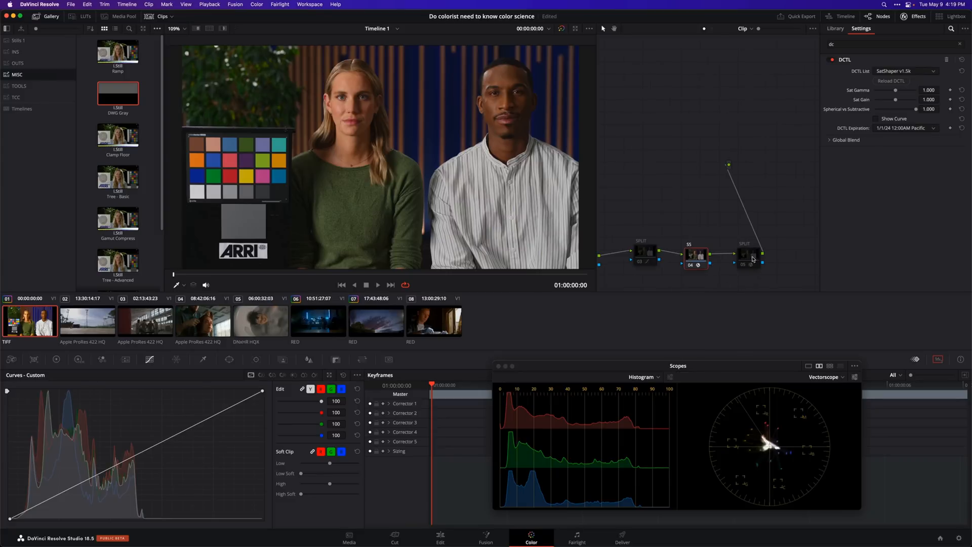
- Show the final SPLIT node's Split Tone v2.3 DCTL settings
click(905, 70)
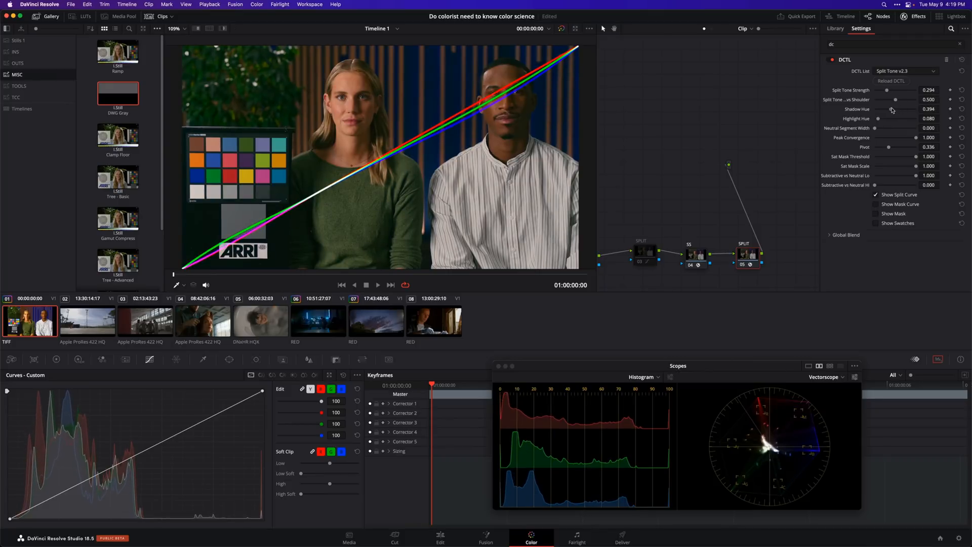
- Turn on Show Swatches and turn off Show Split Curve in the Split Tone DCTL
click(875, 223)
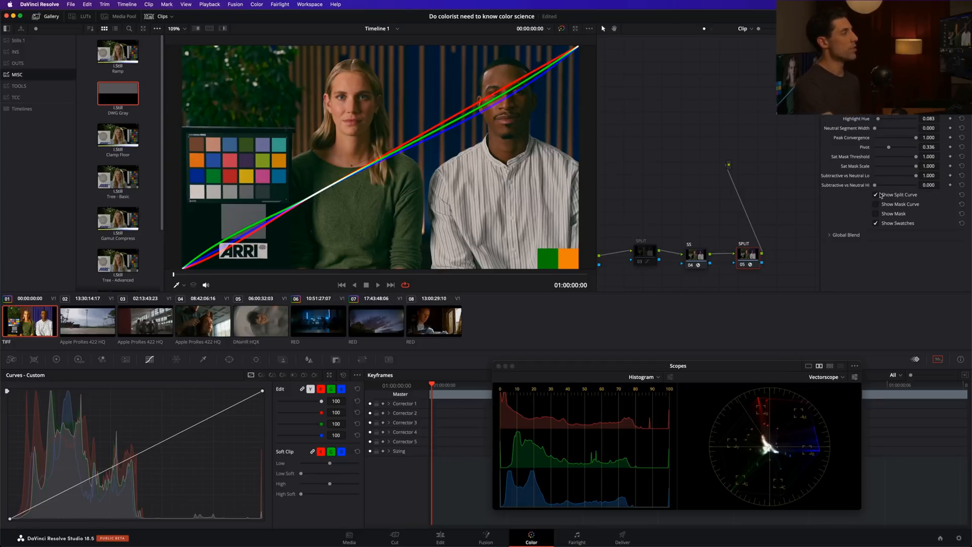
click(875, 194)
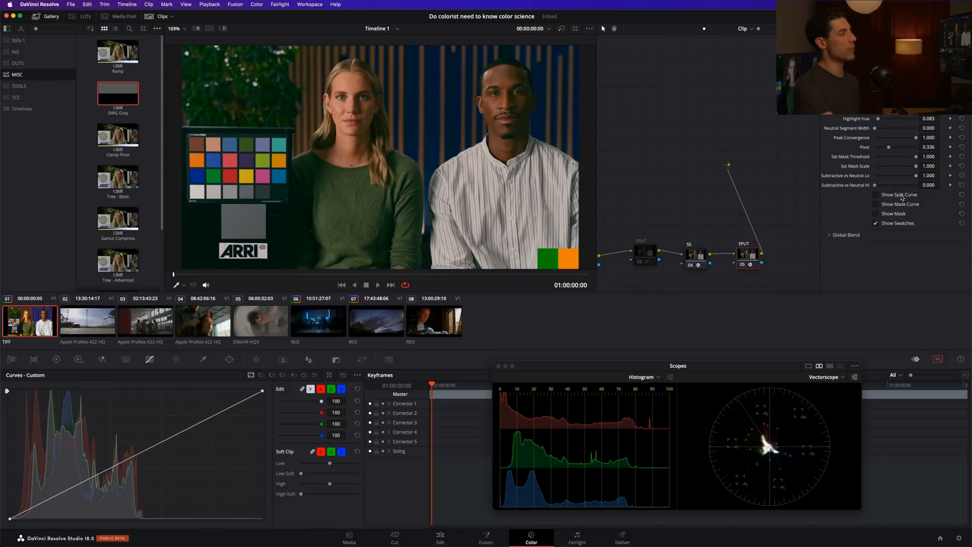
click(874, 194)
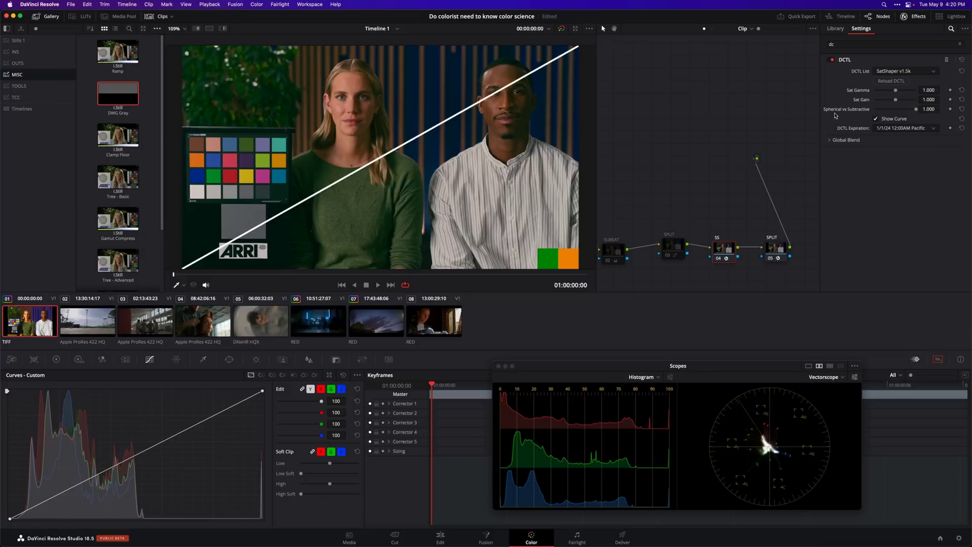
mouse_move(918, 112)
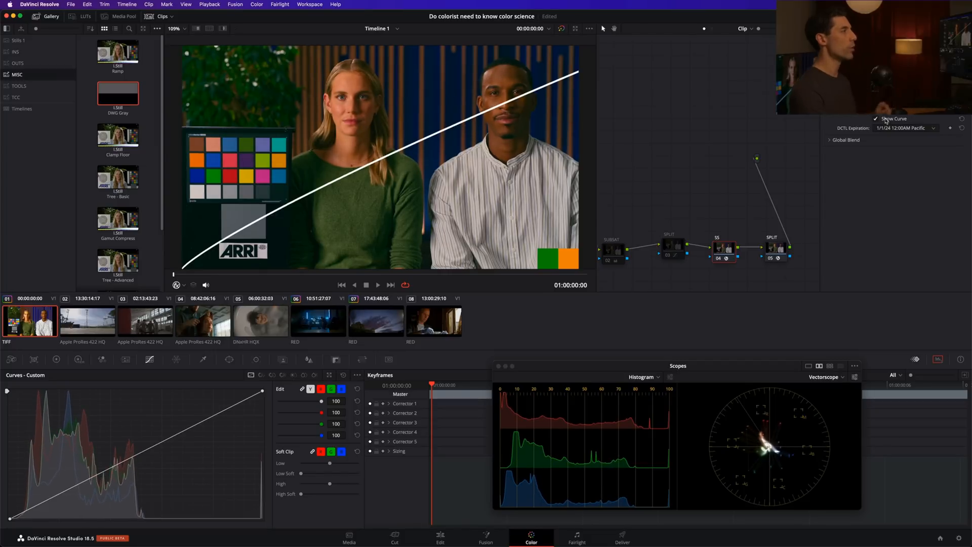
- Untick Show Curve on the SS node's SatShaper DCTL
click(875, 119)
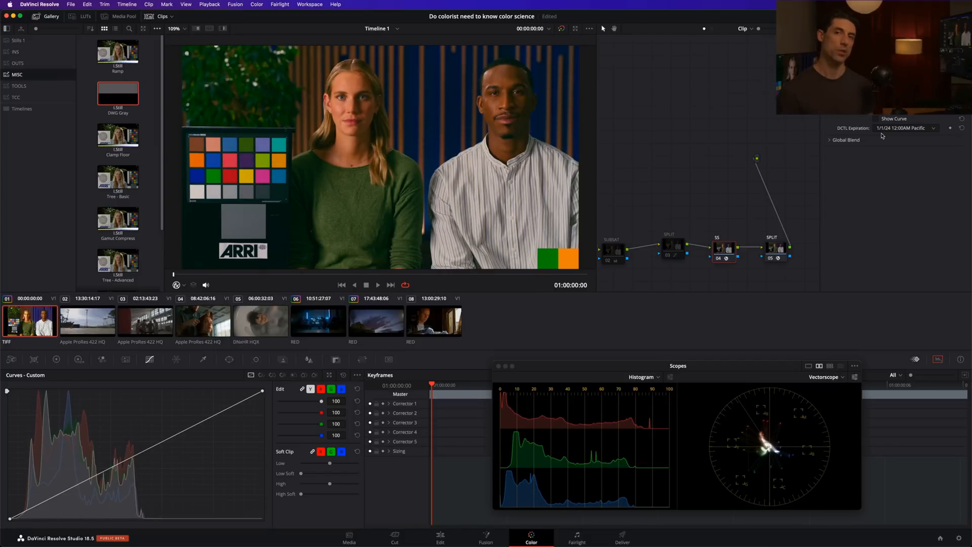